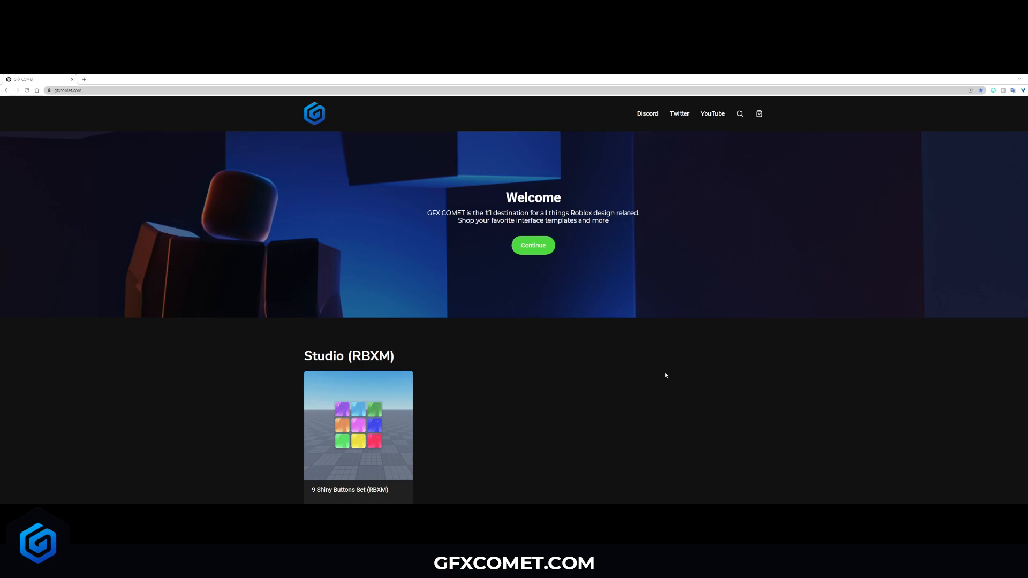
pyautogui.moveTo(662, 373)
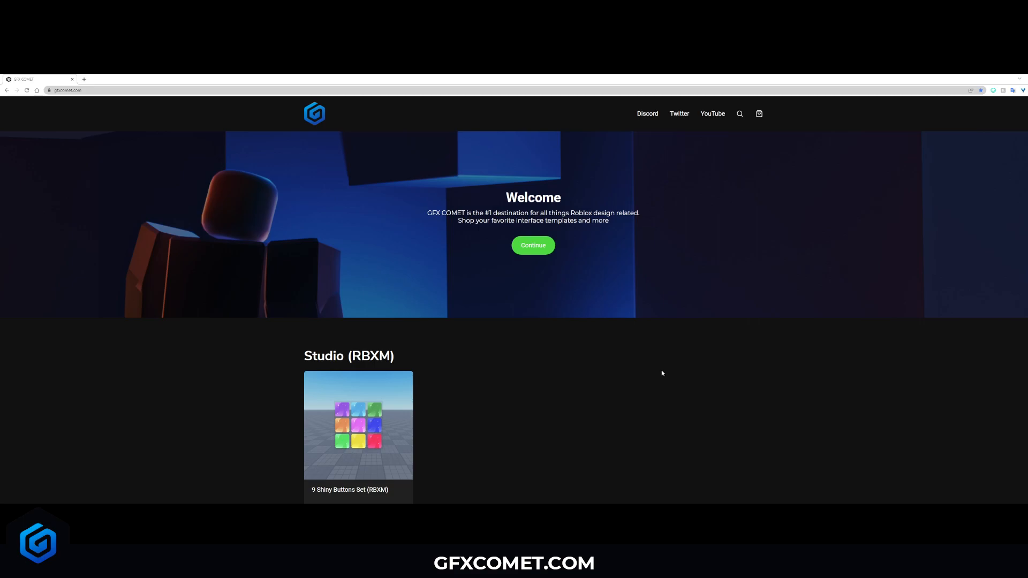
# Scroll the homepage past the Studio (RBXM) section down to the Free products row.
pyautogui.scroll(-3)
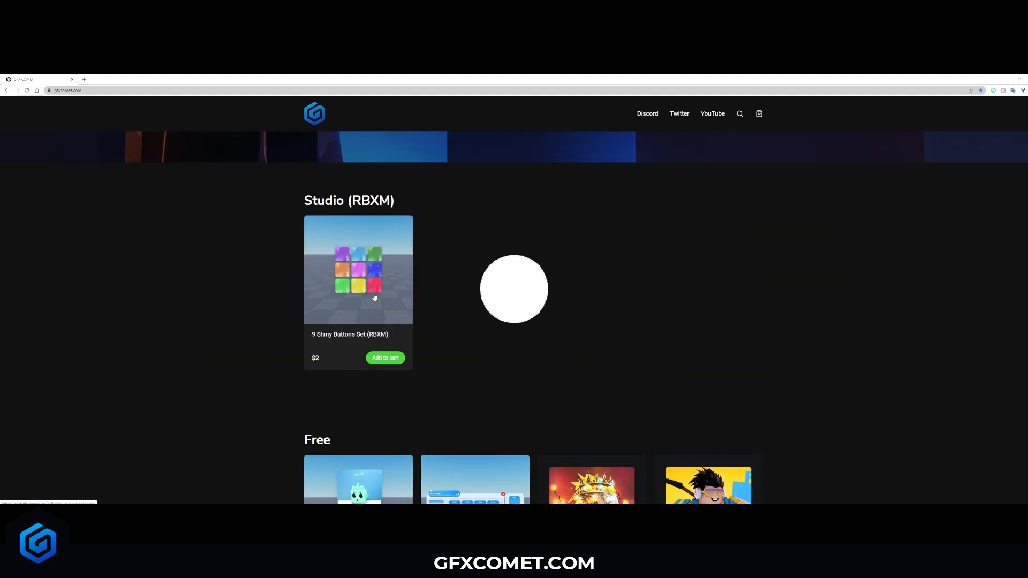
pyautogui.scroll(-3)
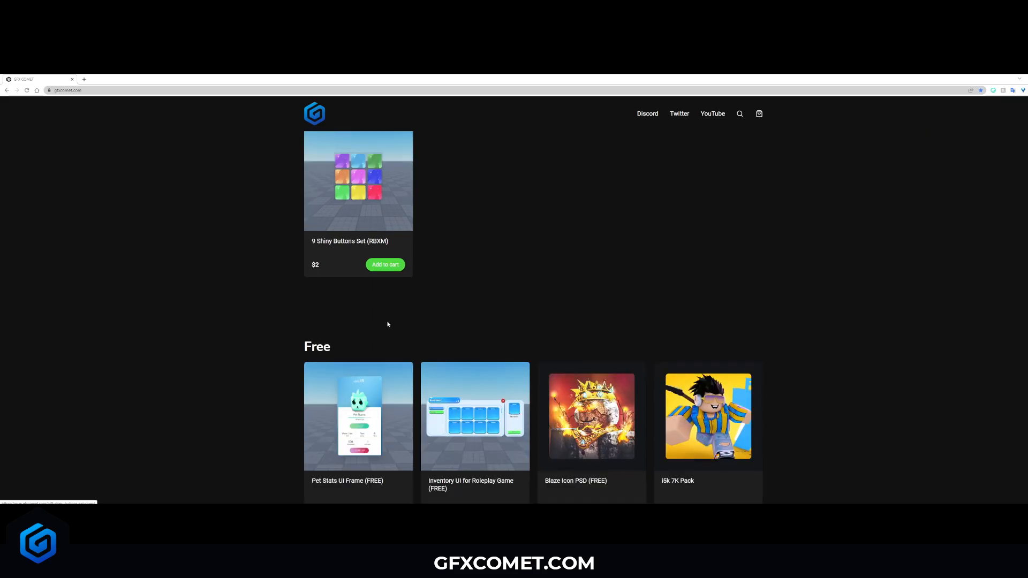
pyautogui.scroll(3)
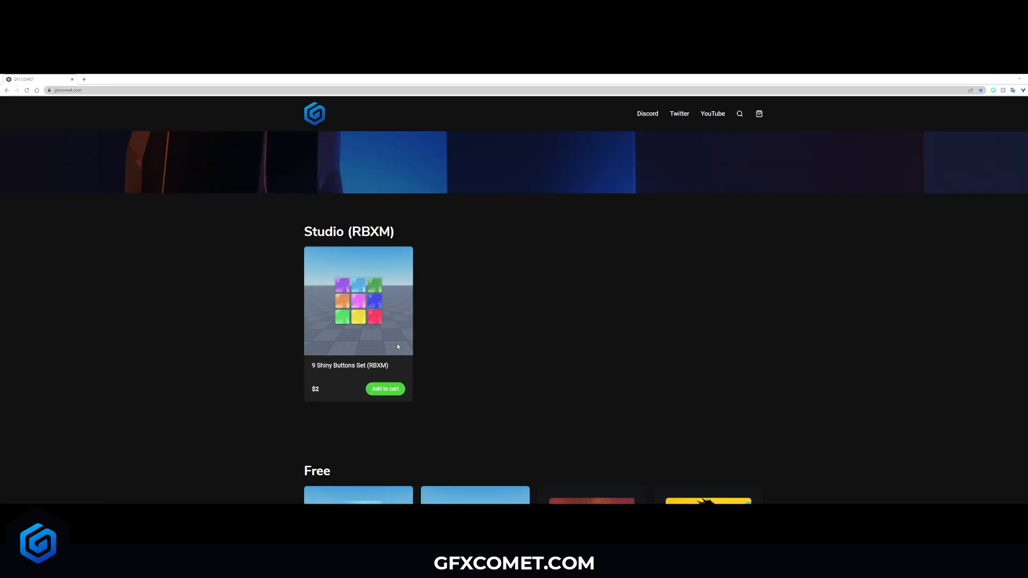
pyautogui.moveTo(402, 285)
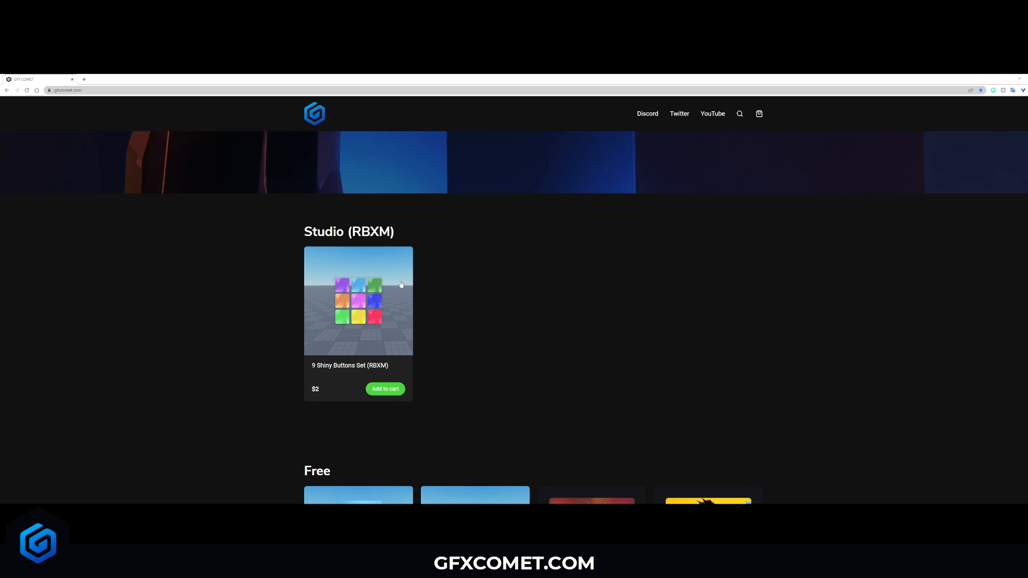
pyautogui.scroll(-3)
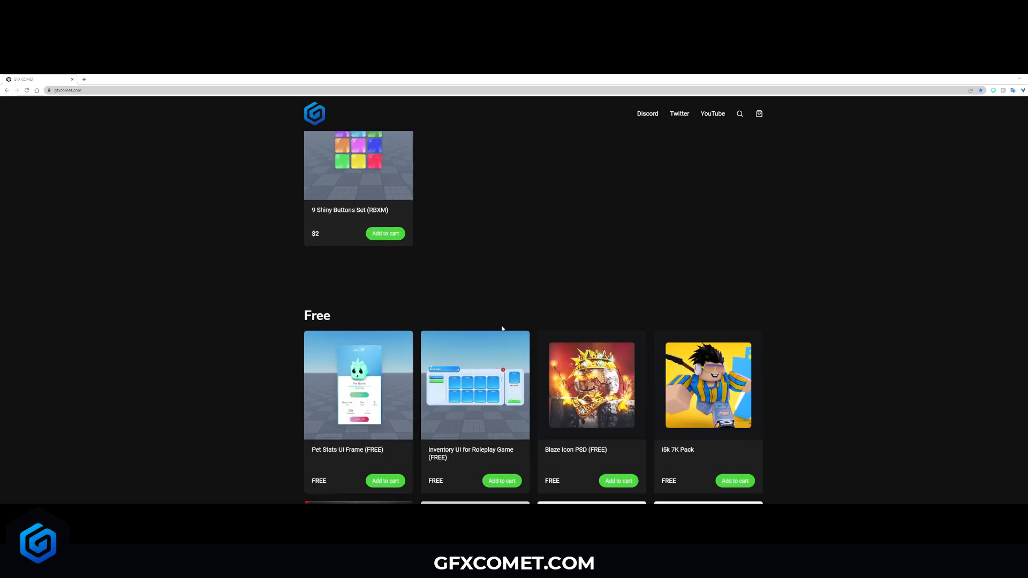
pyautogui.scroll(-3)
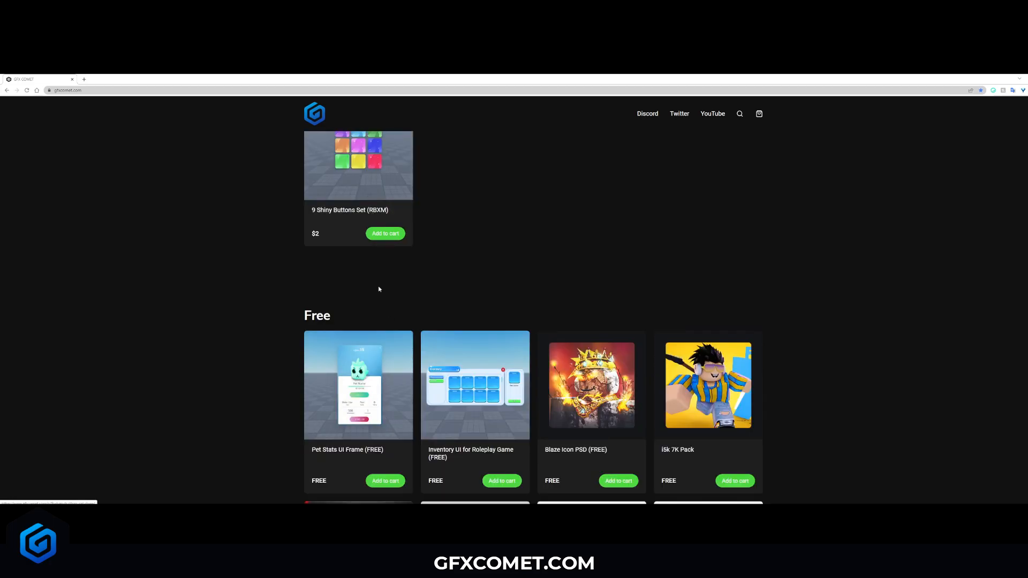
# Add the Clean Blue And White Inventory UI to the cart and proceed to checkout.
pyautogui.scroll(-3)
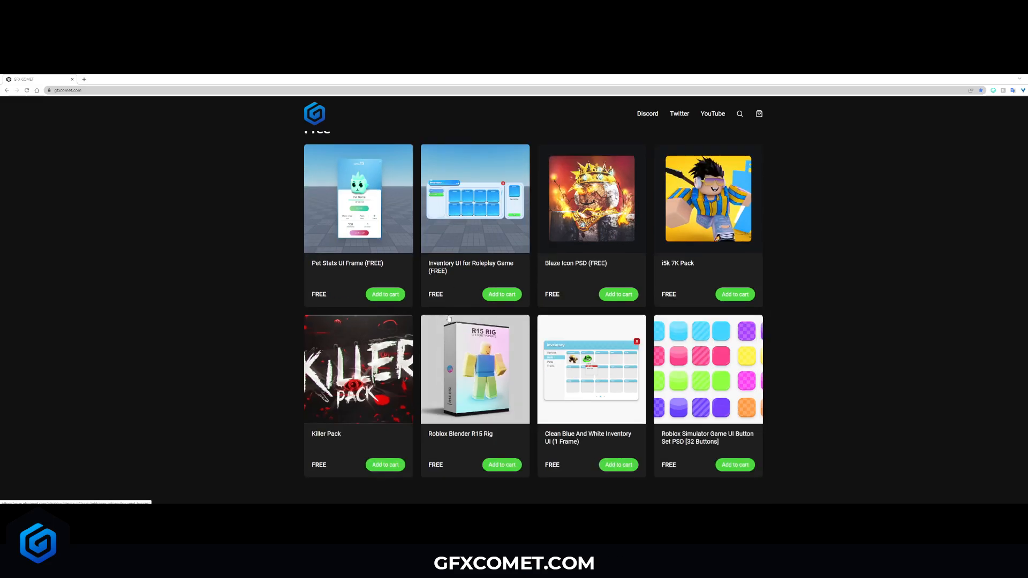
pyautogui.moveTo(577, 281)
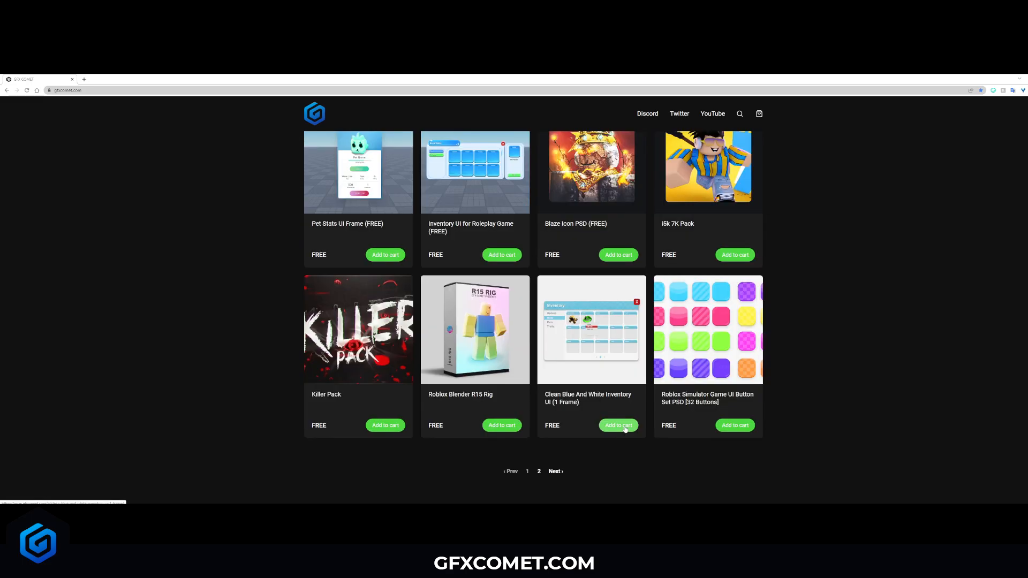
pyautogui.click(617, 425)
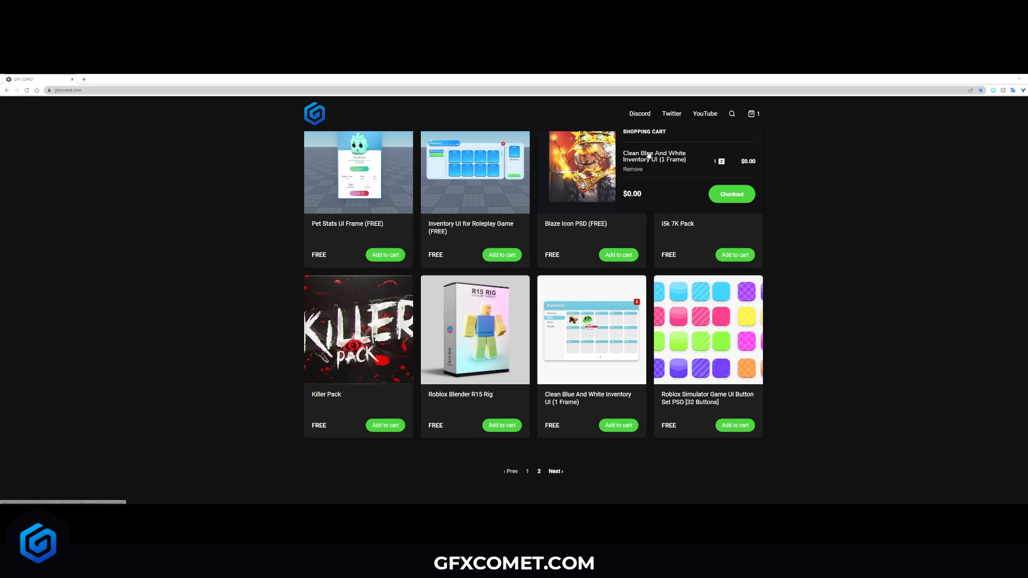
pyautogui.click(731, 194)
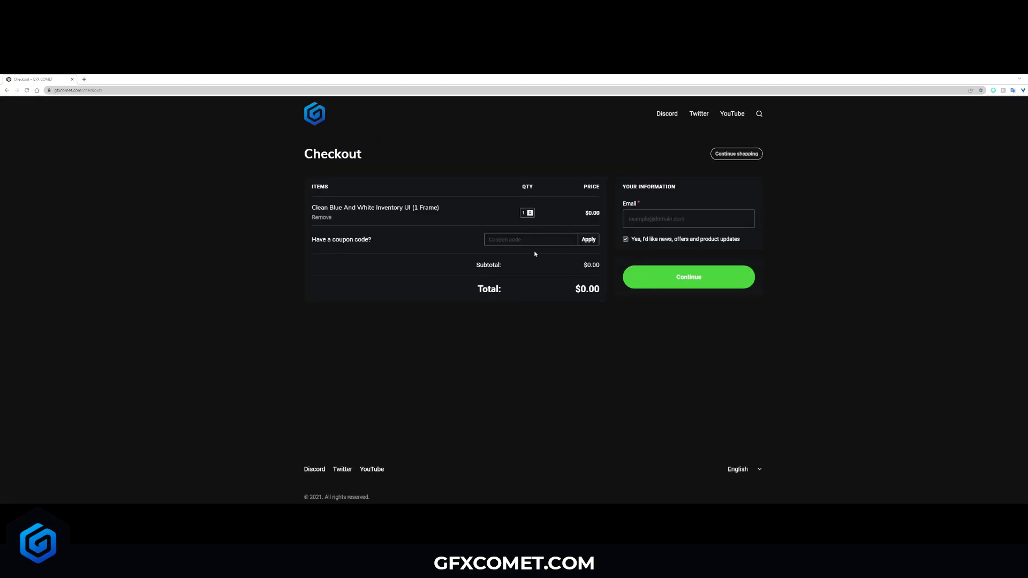
# Enter the contact email at checkout and submit the free $0.00 order.
pyautogui.click(530, 239)
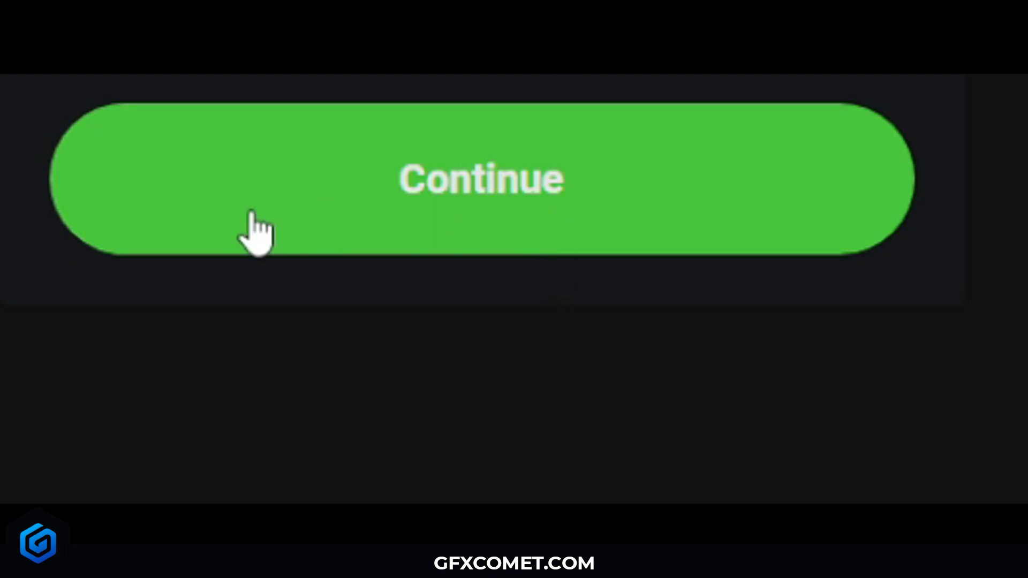
pyautogui.click(481, 178)
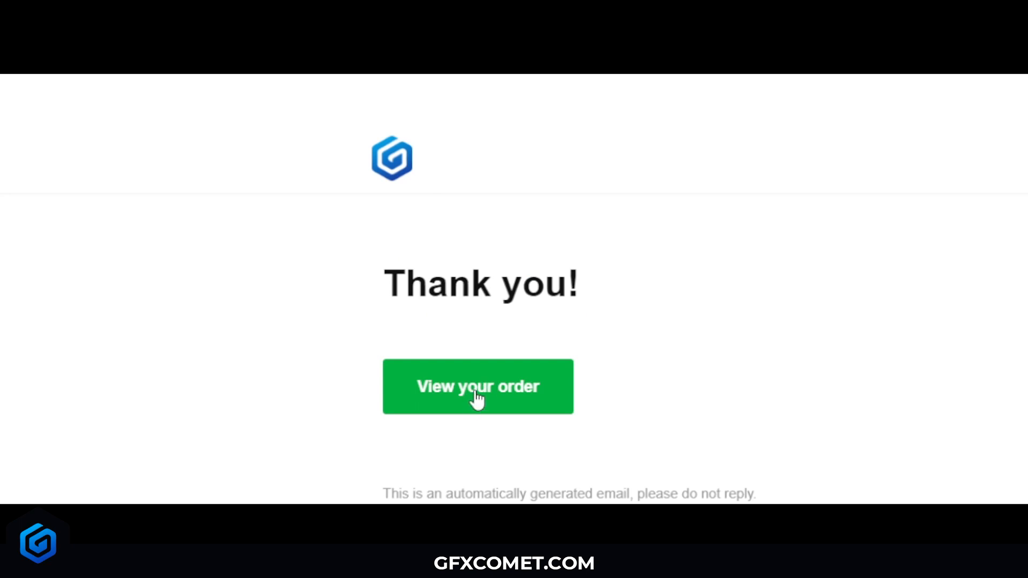
# Open the order page listing Clean_Inventory_UI.psd from the confirmation email.
pyautogui.click(478, 386)
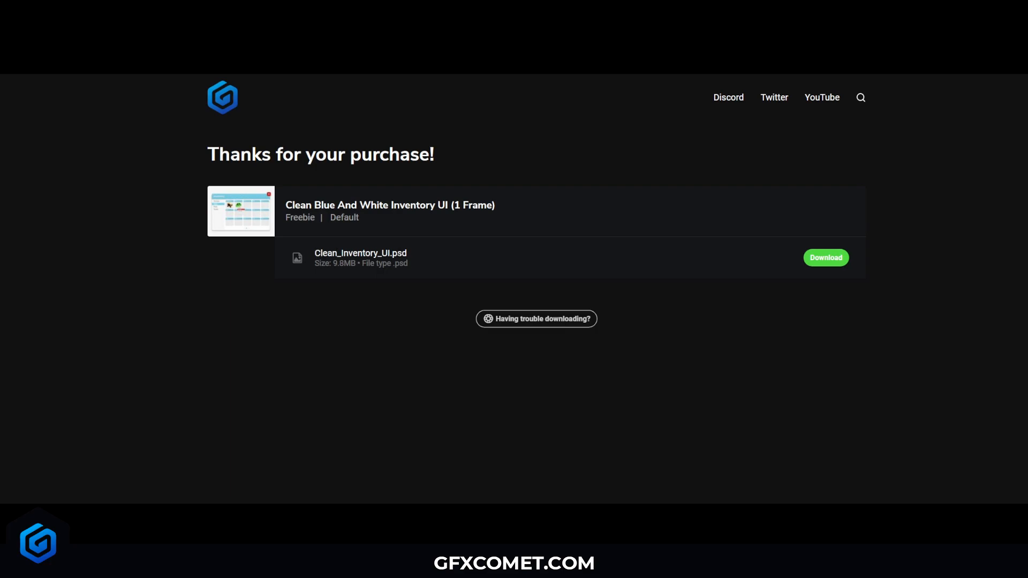
pyautogui.moveTo(379, 443)
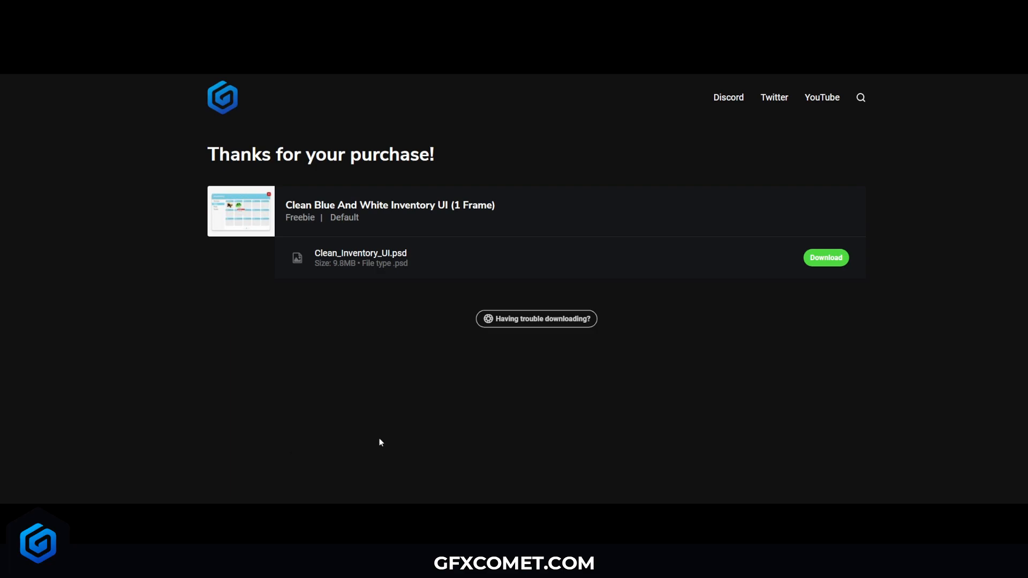
pyautogui.moveTo(105, 432)
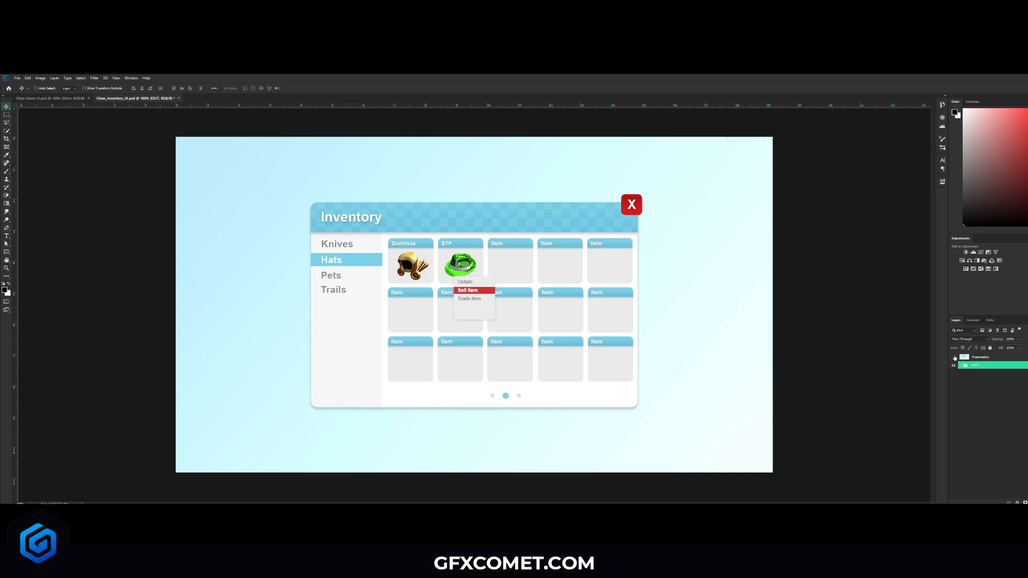
pyautogui.click(959, 357)
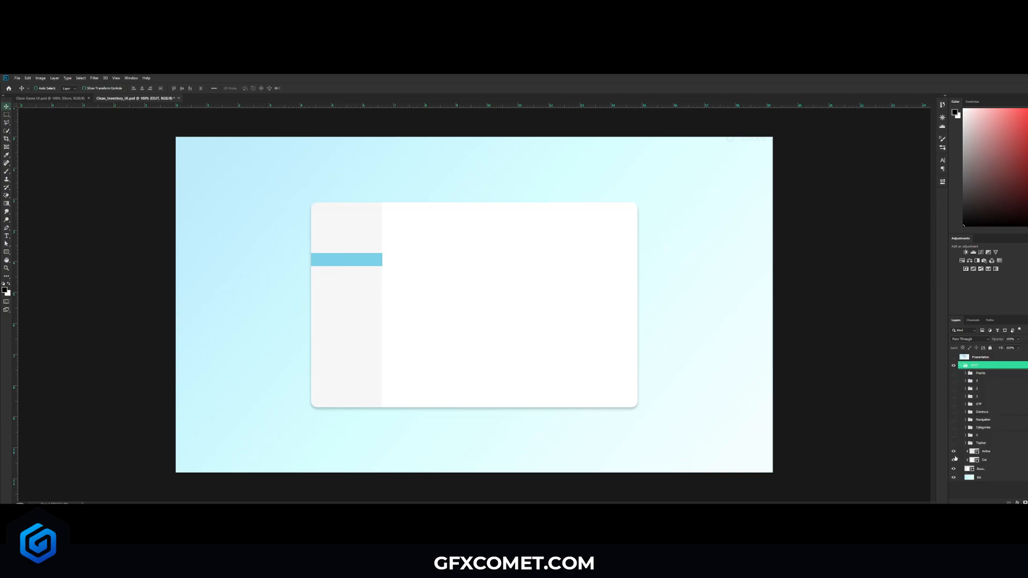
pyautogui.click(954, 459)
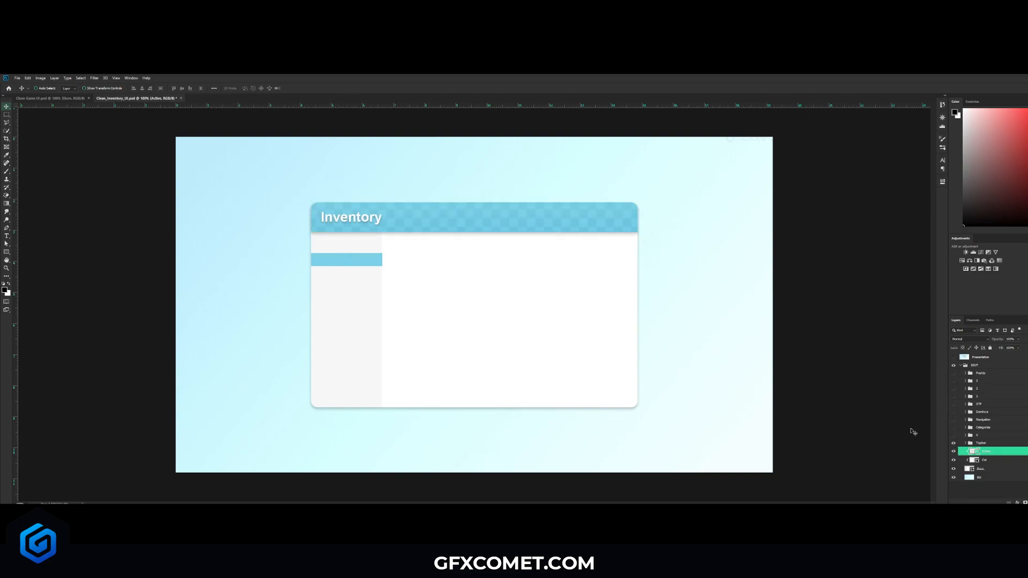
pyautogui.click(954, 435)
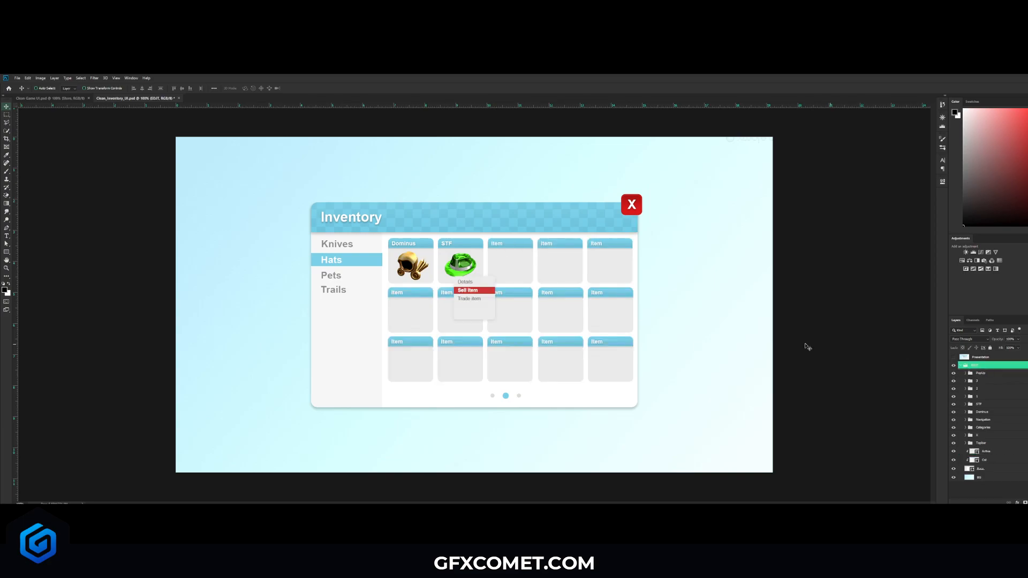
pyautogui.moveTo(510, 323)
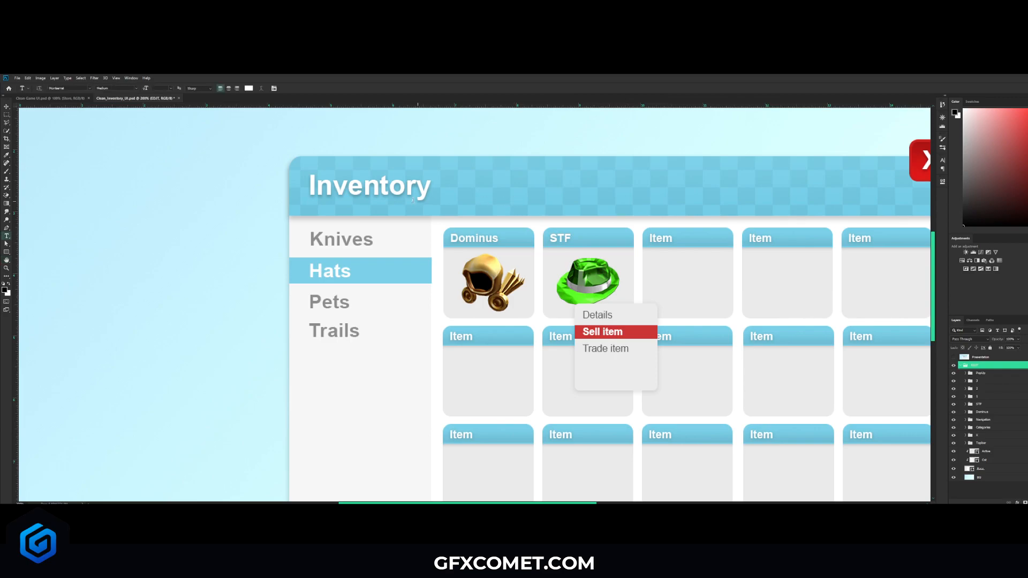
# Type 'Shop' over the Inventory title as a trial edit before reverting it.
pyautogui.write('S')
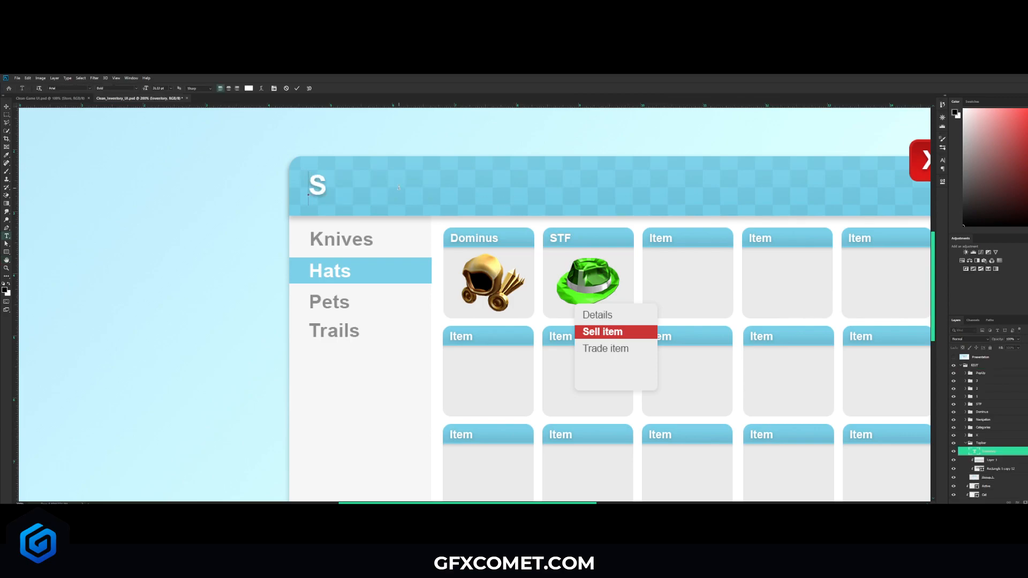
pyautogui.write('hop')
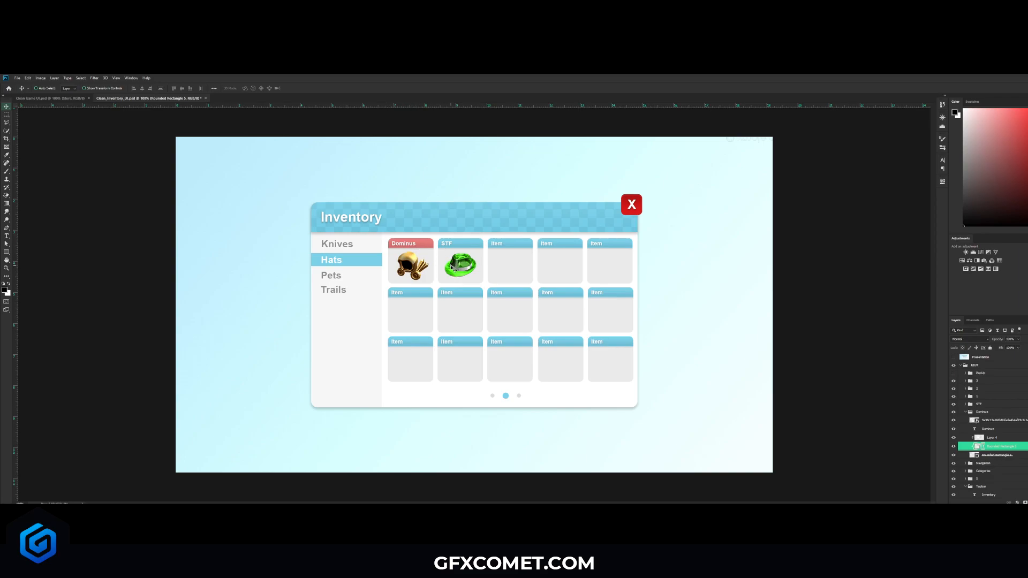
pyautogui.moveTo(415, 297)
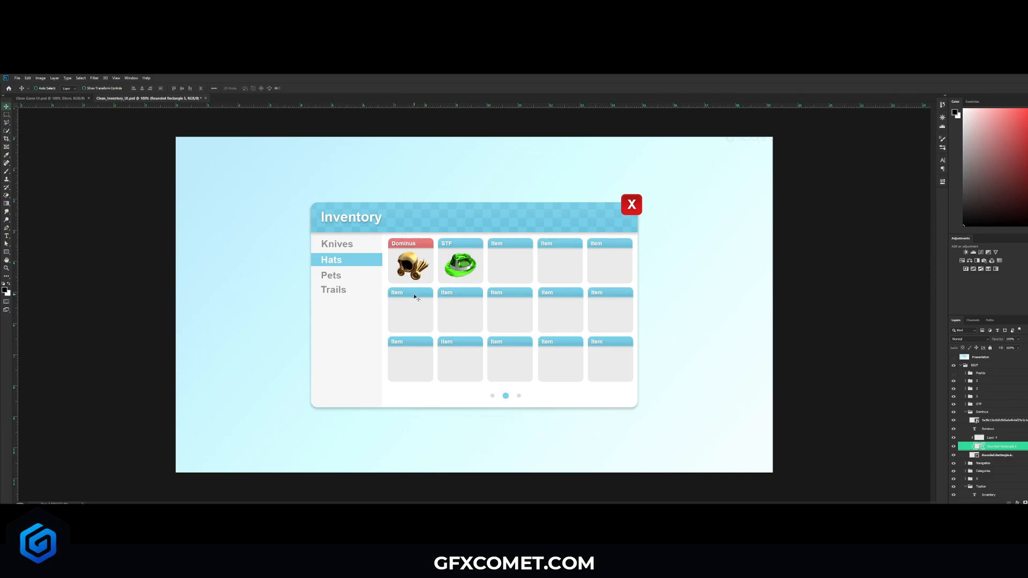
pyautogui.moveTo(408, 296)
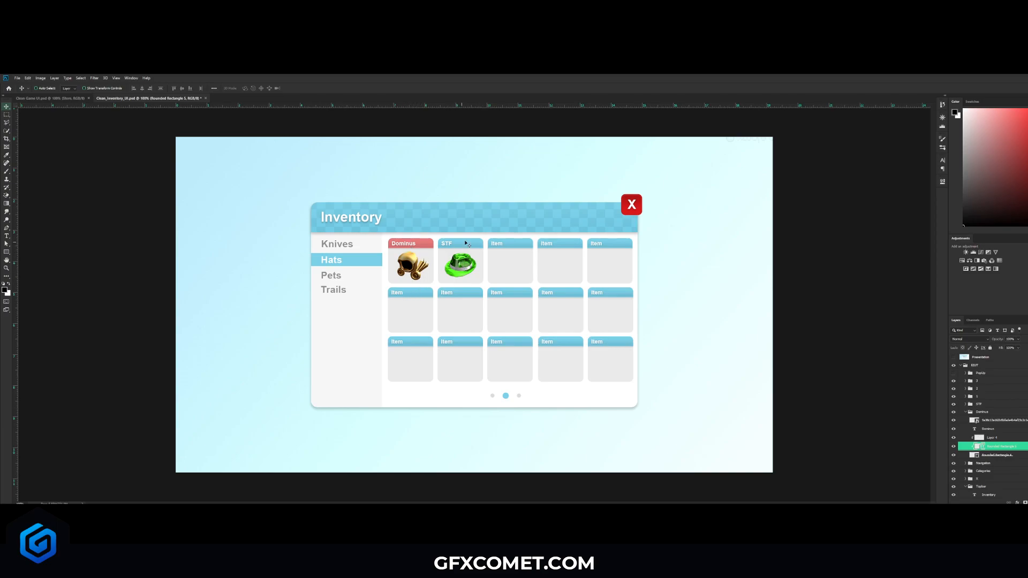
pyautogui.moveTo(598, 312)
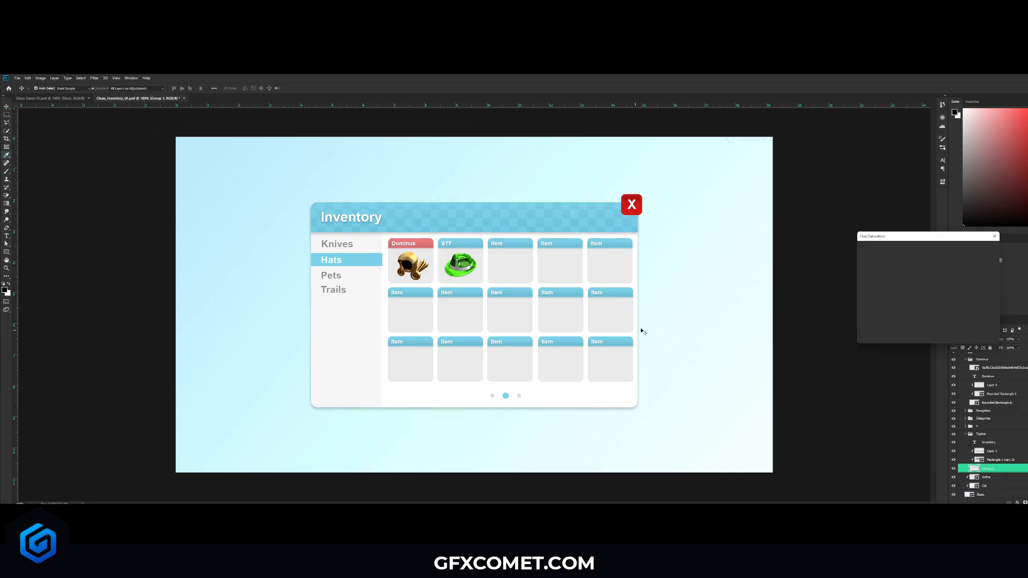
# Drag the Hue slider through purple and orange to settle on green, and confirm.
pyautogui.moveTo(693, 269); pyautogui.dragTo(711, 269)
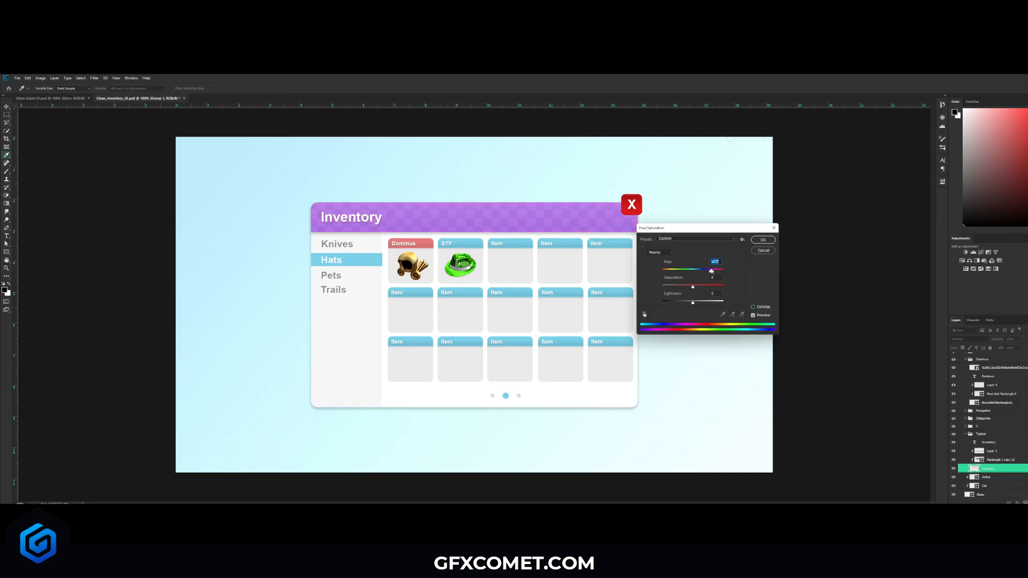
pyautogui.moveTo(711, 270); pyautogui.dragTo(723, 270)
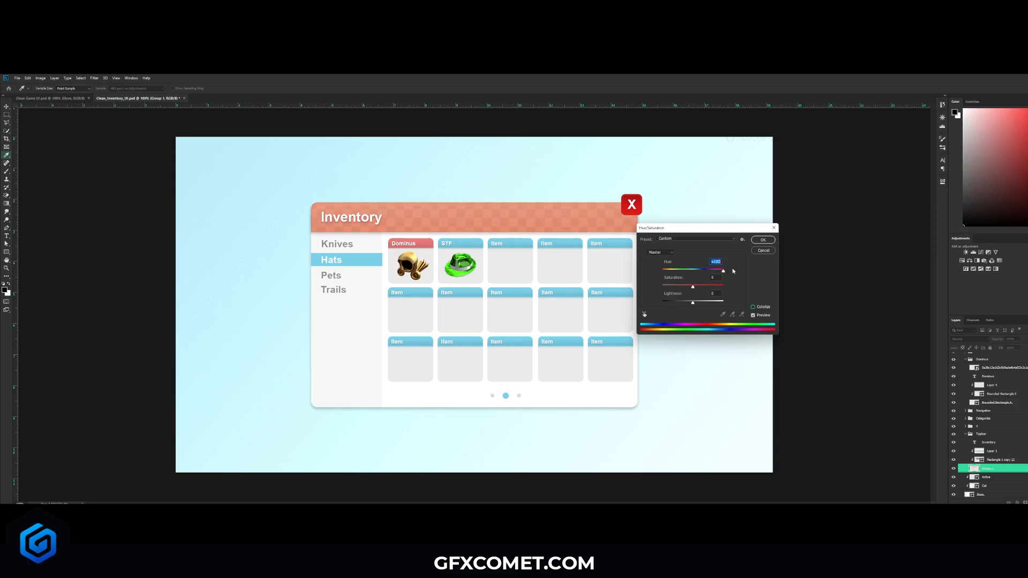
pyautogui.moveTo(723, 270); pyautogui.dragTo(681, 270)
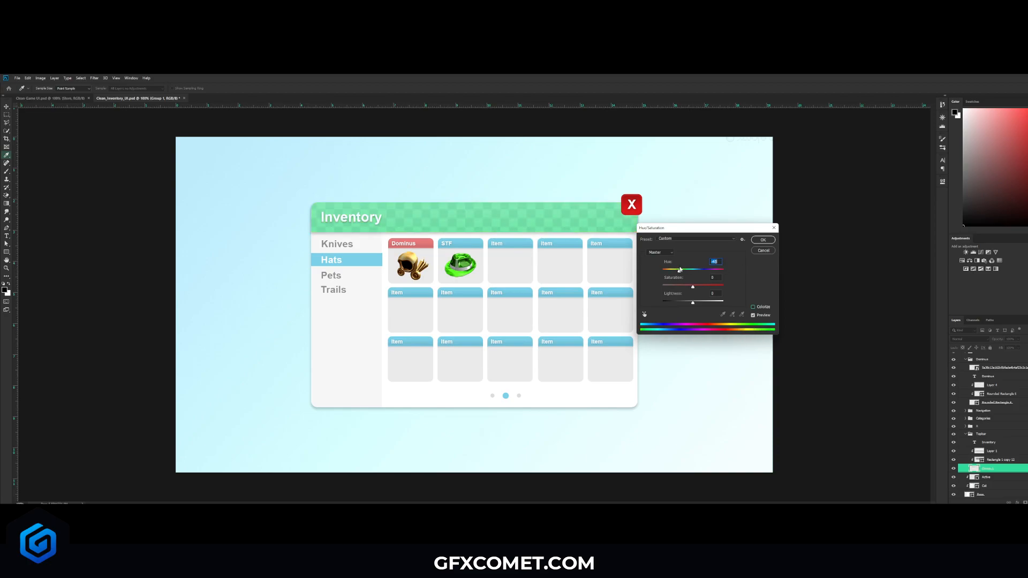
pyautogui.click(762, 251)
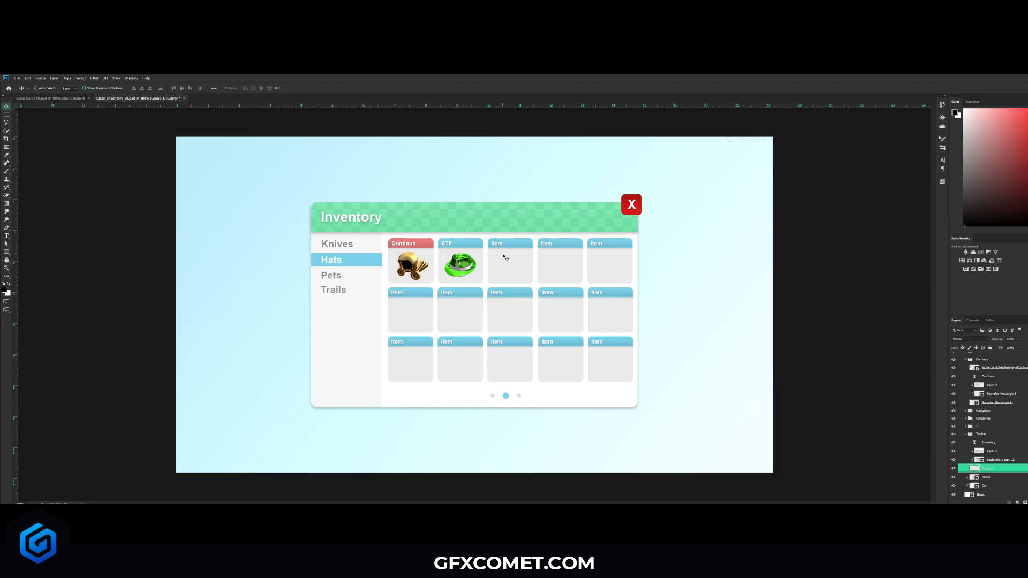